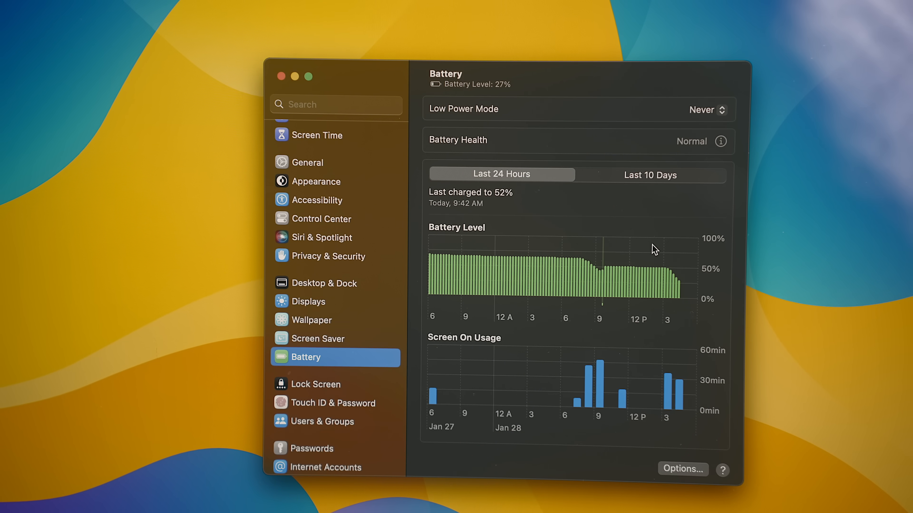
pyautogui.click(453, 241)
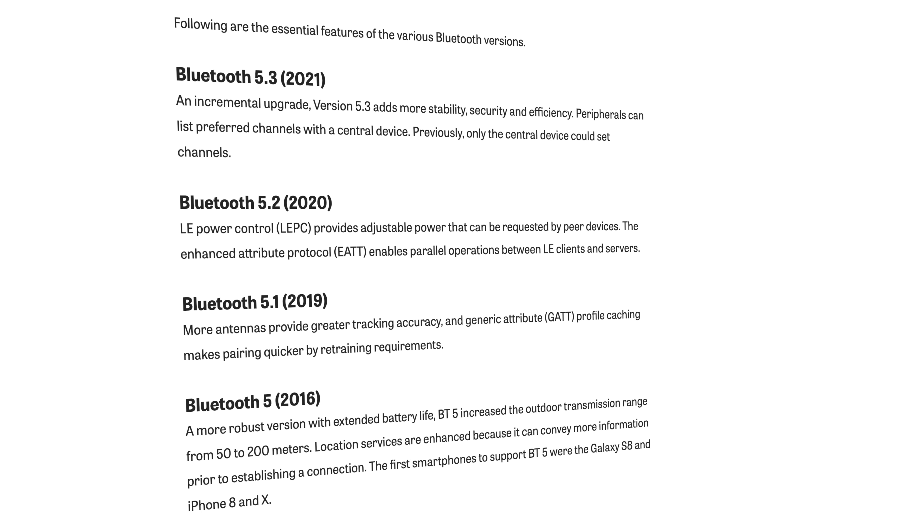
pyautogui.scroll(-3)
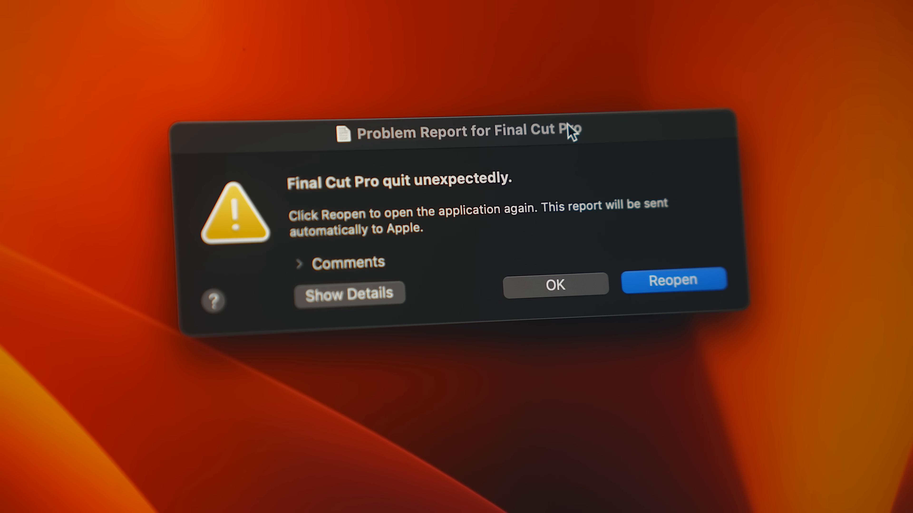
pyautogui.click(555, 286)
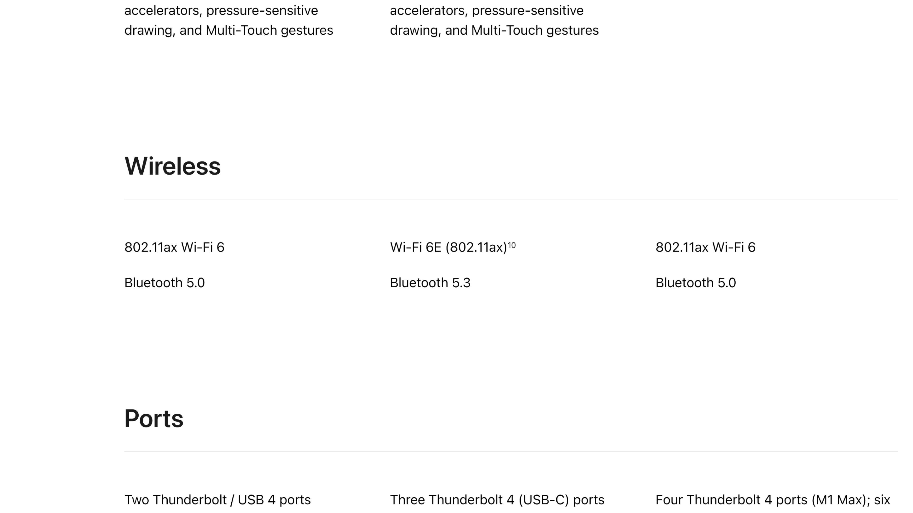
pyautogui.doubleClick(451, 247)
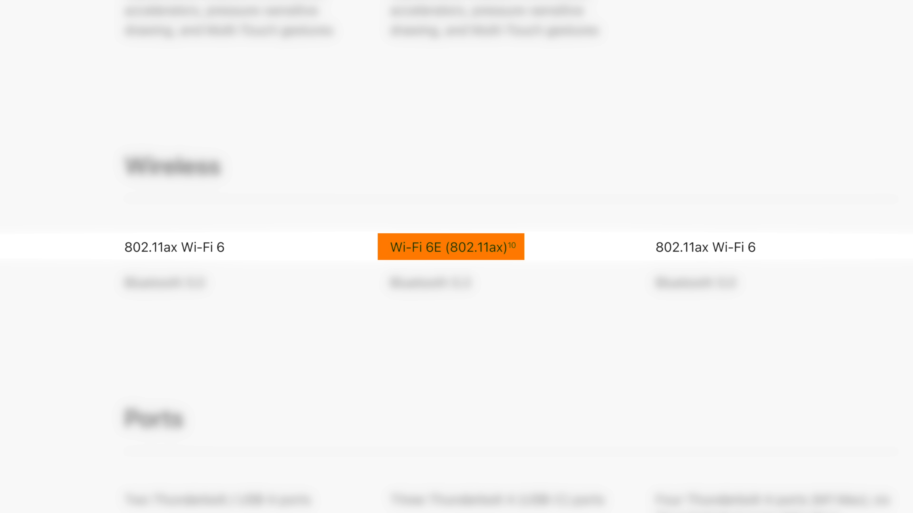